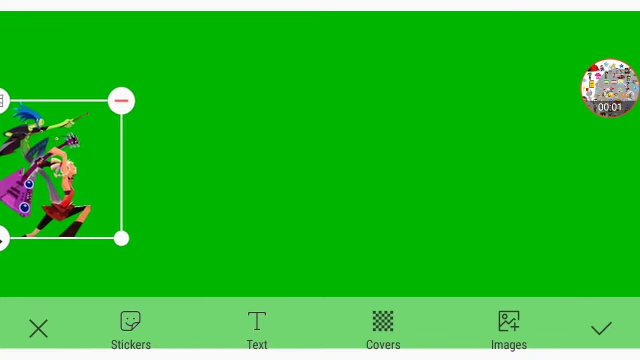
Step: Drag the guitar character sticker from the left edge toward the canvas centre
{"action": "left_click_drag", "start_coordinate": [60, 170], "coordinate": [295, 165]}
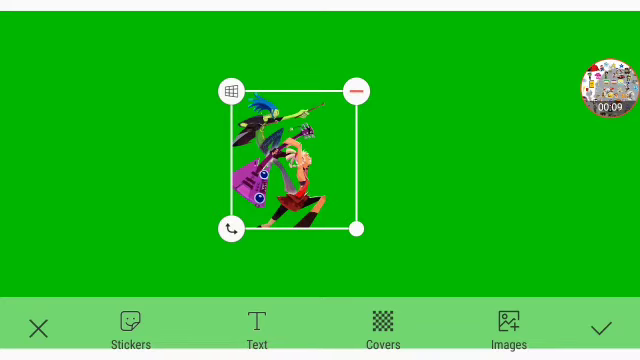
{"action": "left_click", "coordinate": [607, 85]}
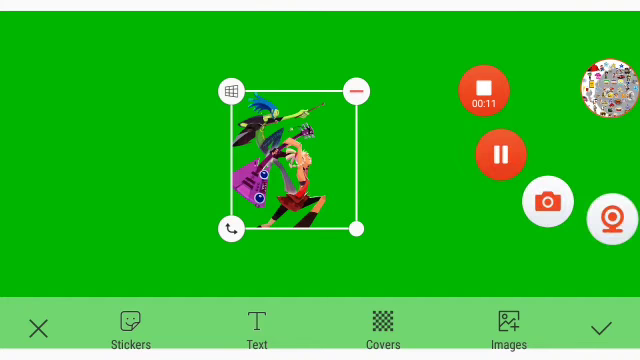
Step: Drag the guitar character back to the left side, leaving the Toby tram on the right
{"action": "left_click_drag", "start_coordinate": [290, 170], "coordinate": [95, 170]}
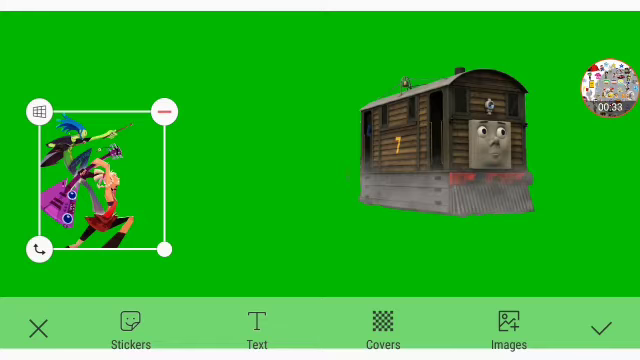
Step: Drag the guitar character into the middle, facing the larger Toby tram on the right
{"action": "left_click_drag", "start_coordinate": [95, 180], "coordinate": [340, 180]}
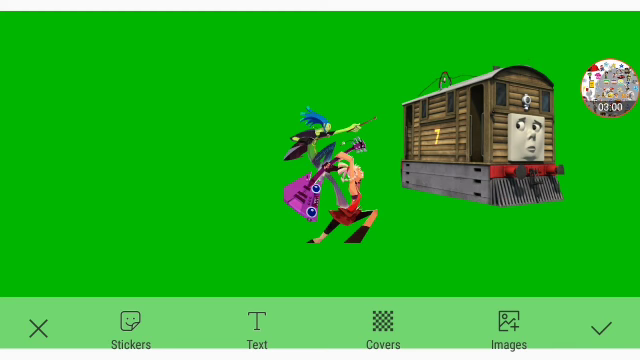
Step: Select the Toby tram image and drag it down into the lower-right corner
{"action": "left_click", "coordinate": [330, 175]}
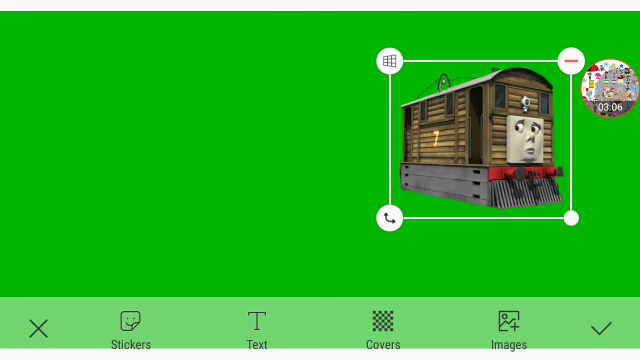
{"action": "left_click_drag", "start_coordinate": [480, 135], "coordinate": [540, 205]}
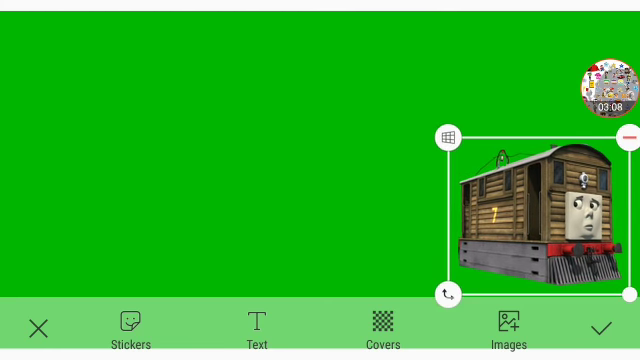